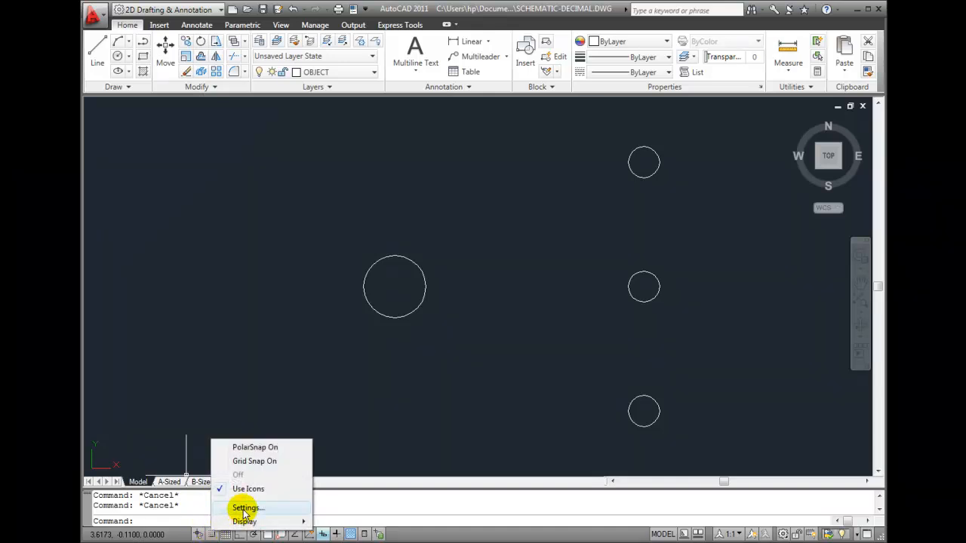
Step: Open the Drafting Settings dialog from the Snap Mode status bar button
{"action": "left_click", "coordinate": [248, 507]}
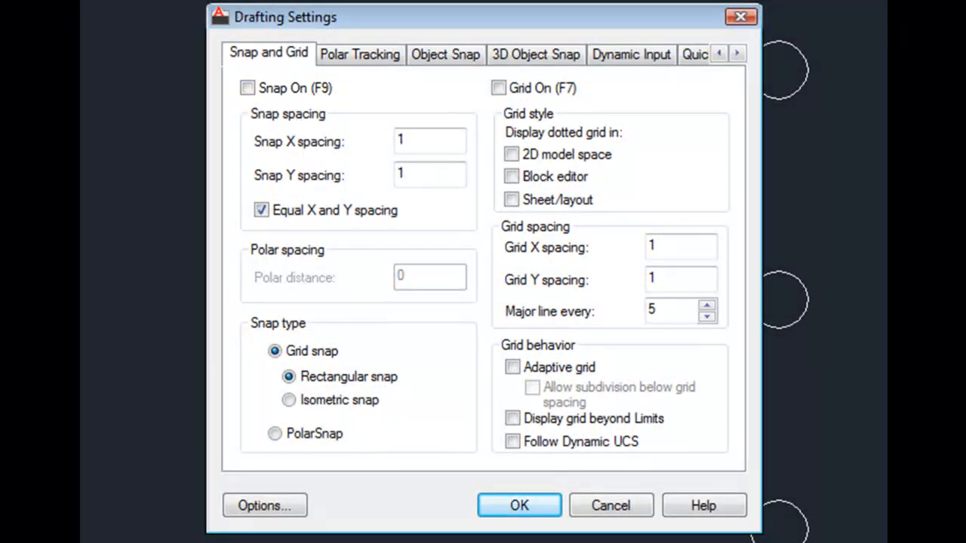
{"action": "mouse_move", "coordinate": [499, 88]}
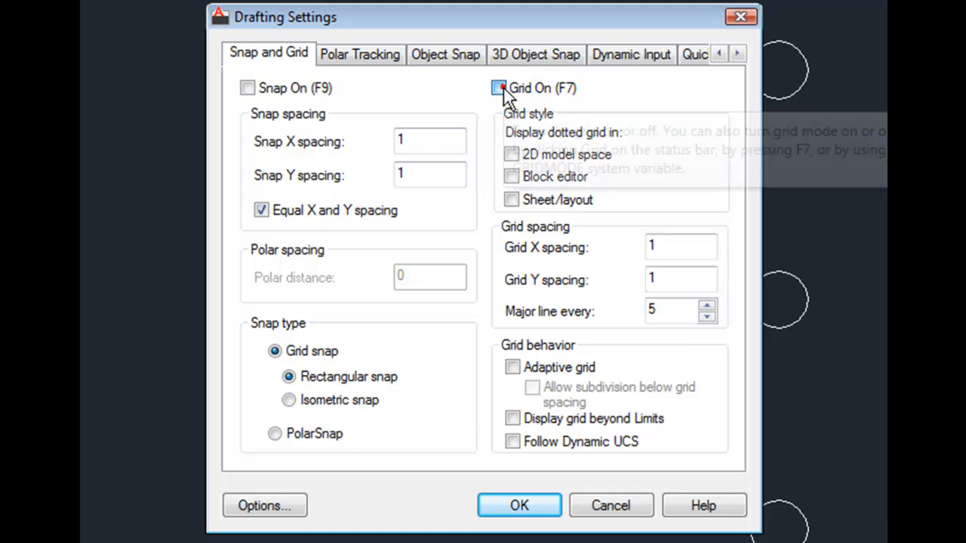
Step: Turn on Grid and Snap, and set Grid X and Grid Y spacing to 0
{"action": "left_click", "coordinate": [498, 87]}
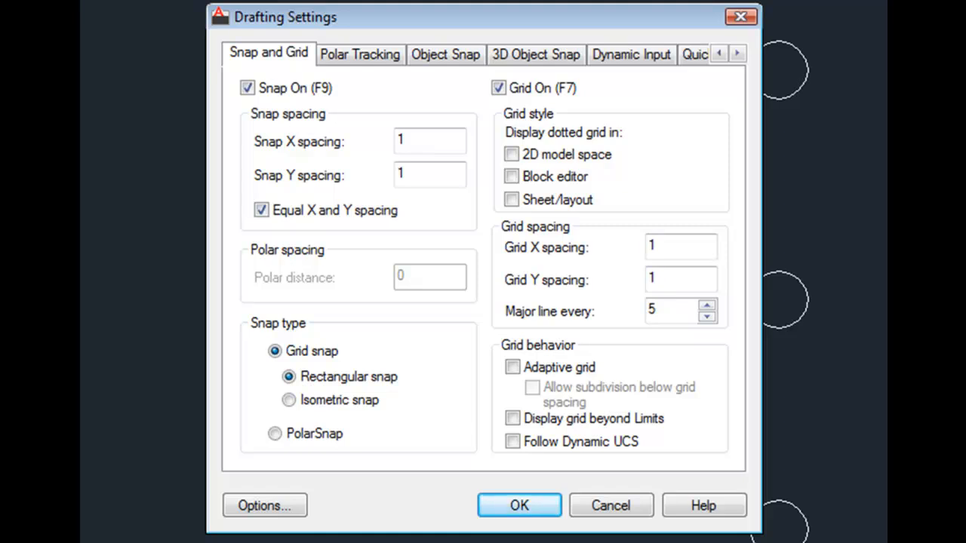
{"action": "left_click", "coordinate": [679, 247]}
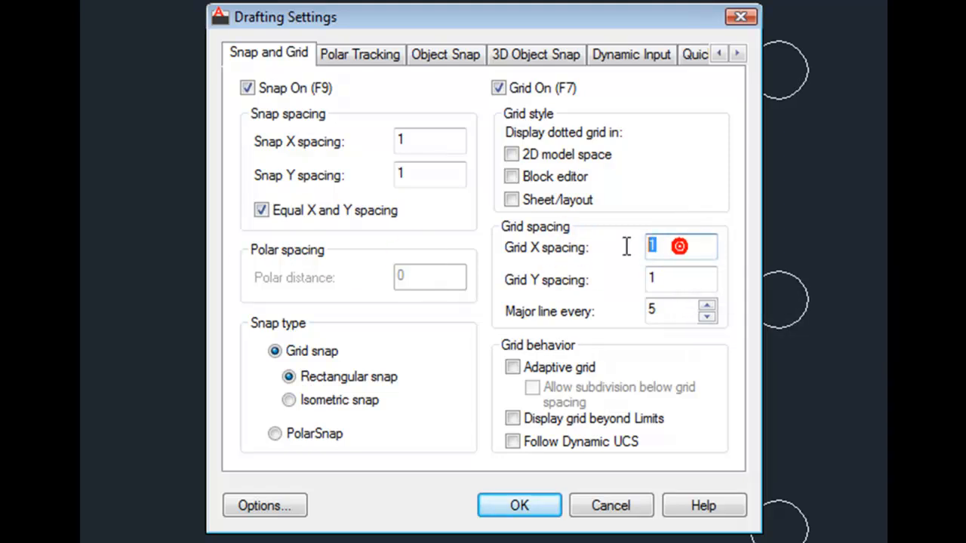
{"action": "type", "text": "0"}
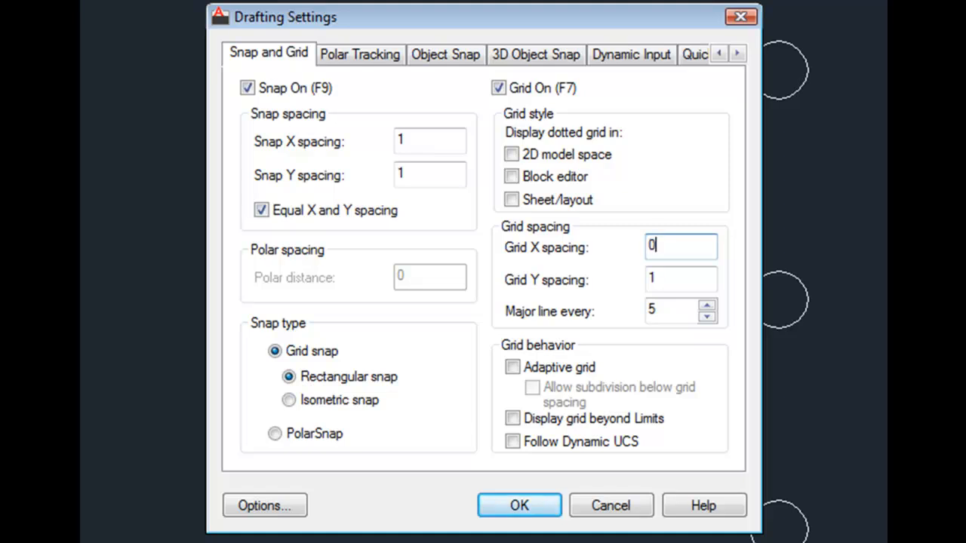
{"action": "left_click", "coordinate": [679, 280]}
{"action": "type", "text": "0"}
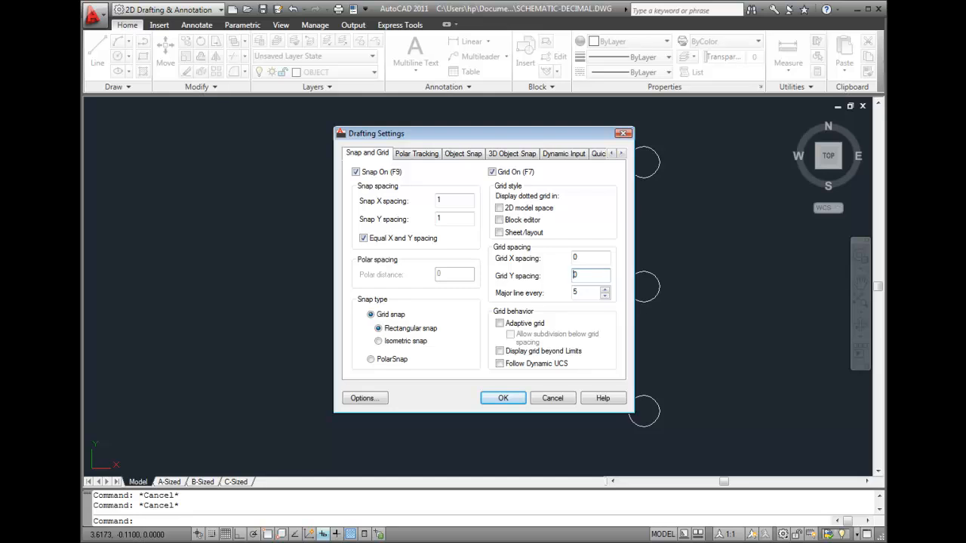
{"action": "left_click", "coordinate": [503, 398]}
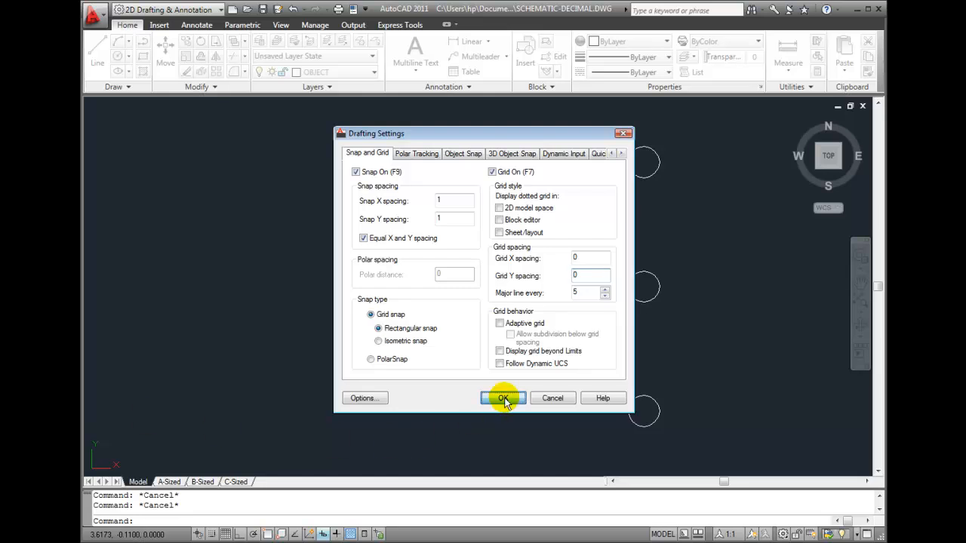
Step: Apply the Drafting Settings to show the grid, and switch Ortho mode on
{"action": "left_click", "coordinate": [504, 398]}
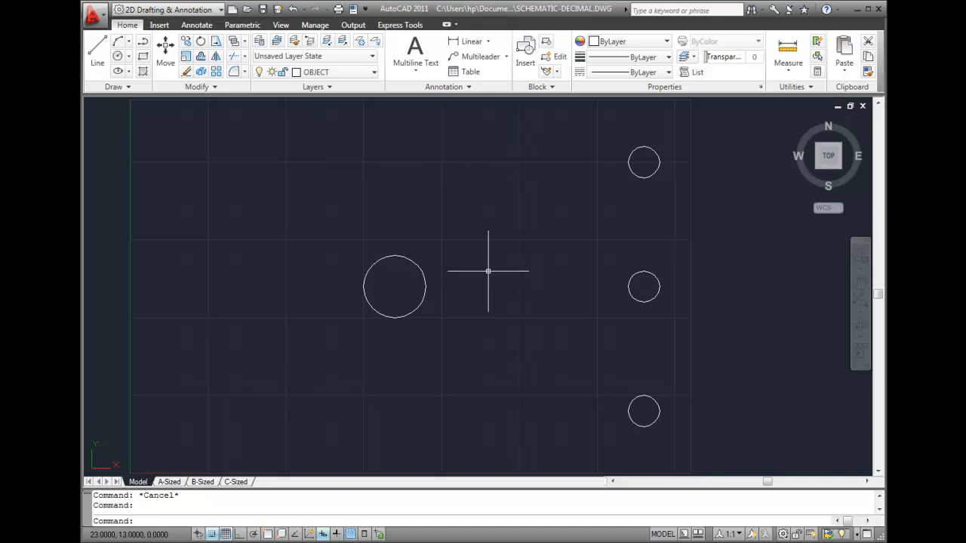
{"action": "mouse_move", "coordinate": [488, 255]}
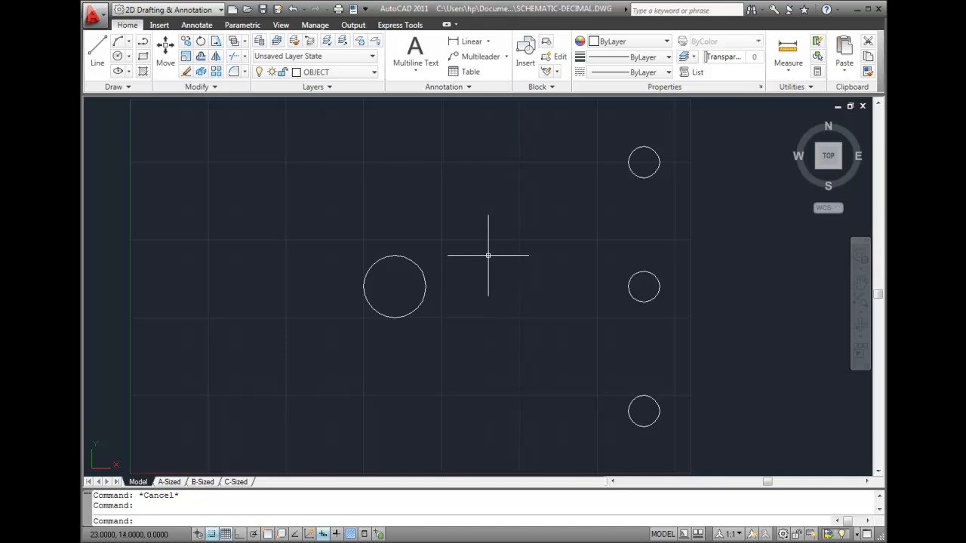
{"action": "mouse_move", "coordinate": [316, 442]}
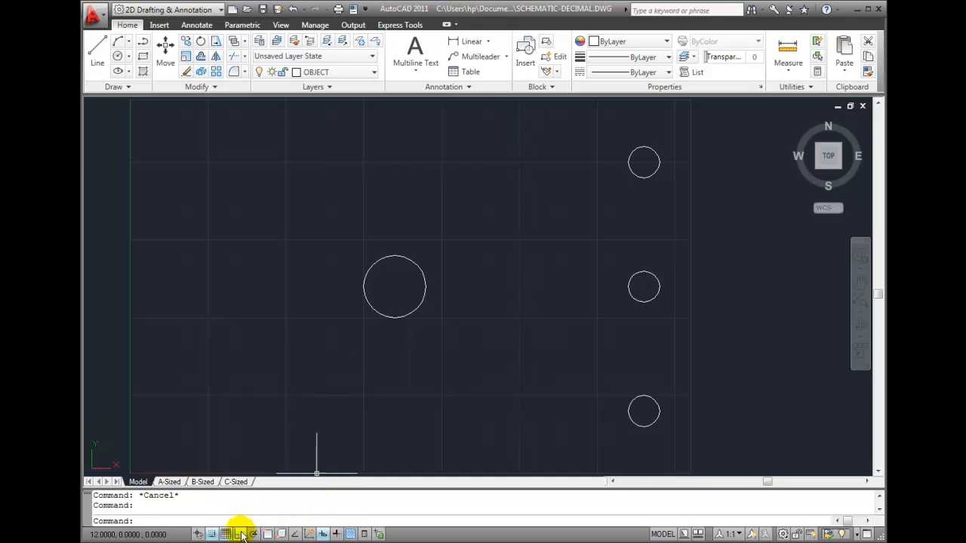
{"action": "mouse_move", "coordinate": [243, 534]}
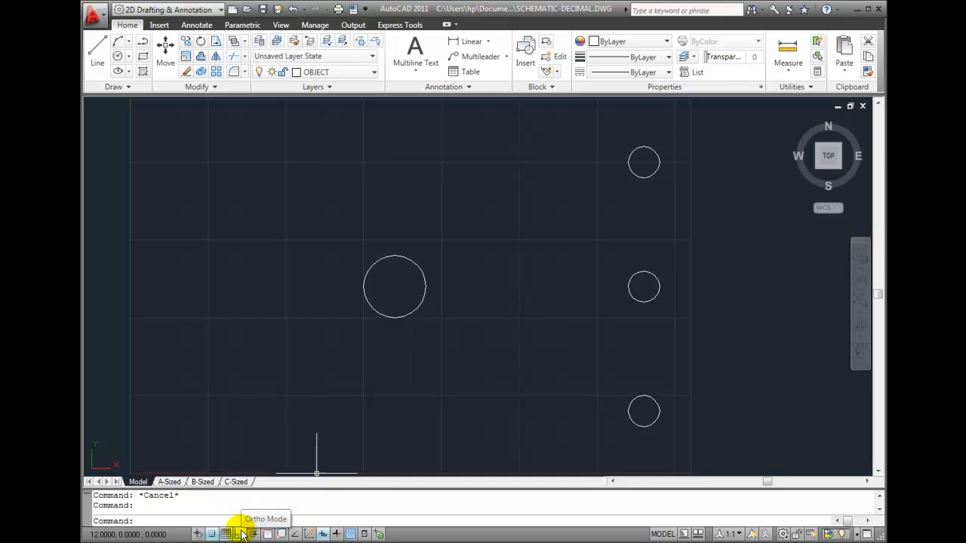
{"action": "left_click", "coordinate": [242, 535]}
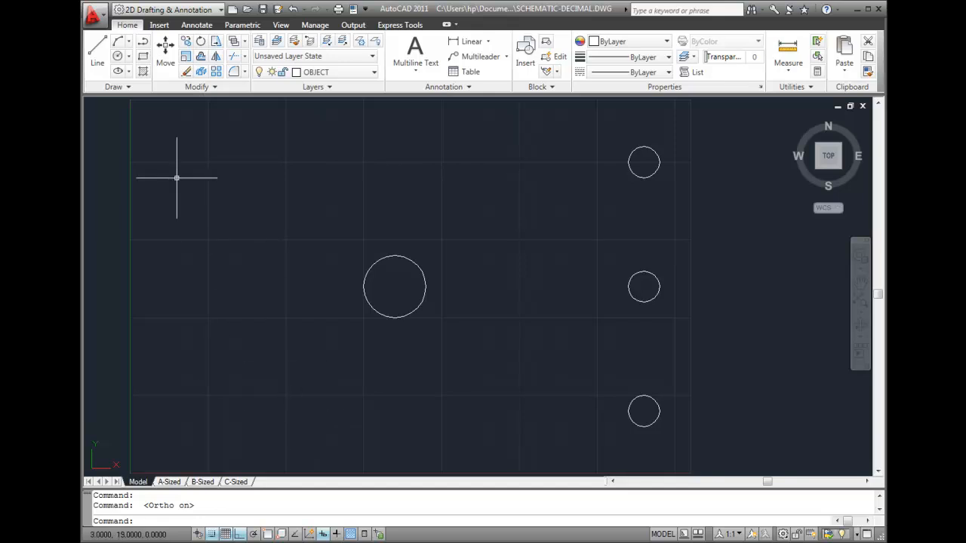
{"action": "mouse_move", "coordinate": [97, 50]}
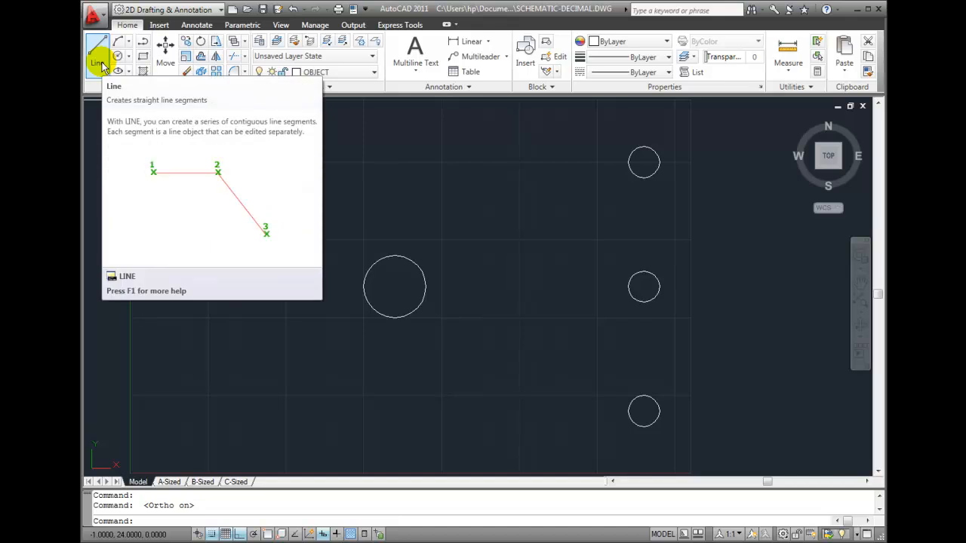
Step: Draw a horizontal line from the large circle to the middle right circle
{"action": "left_click", "coordinate": [97, 52]}
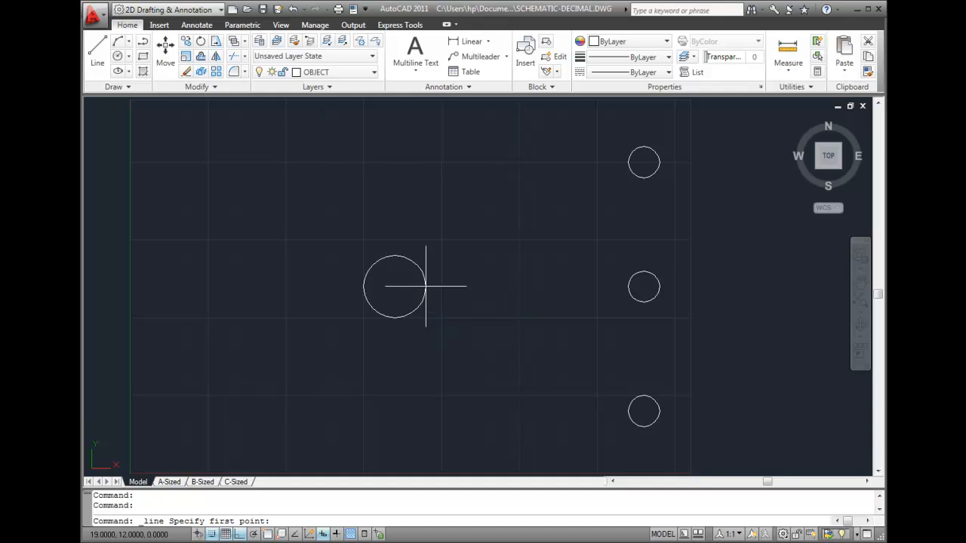
{"action": "mouse_move", "coordinate": [423, 286]}
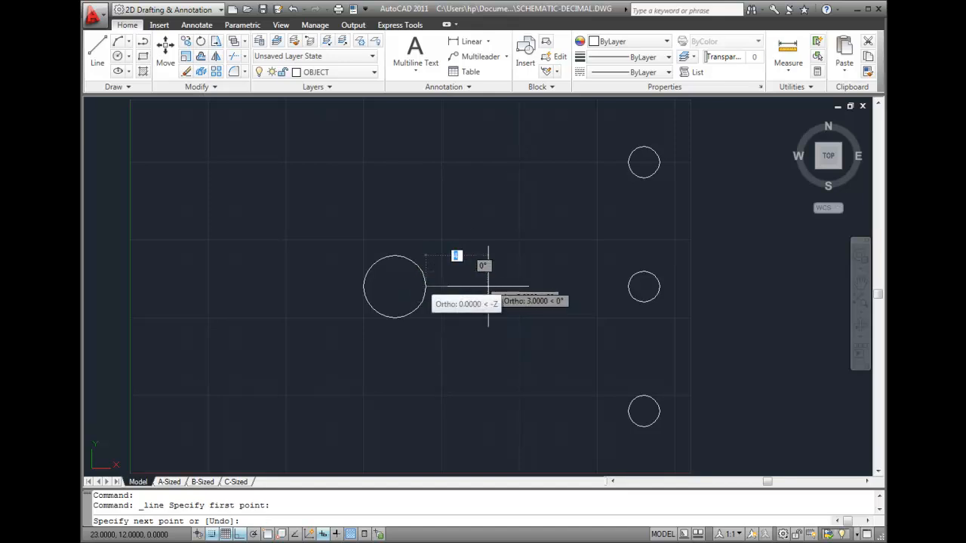
{"action": "mouse_move", "coordinate": [535, 290]}
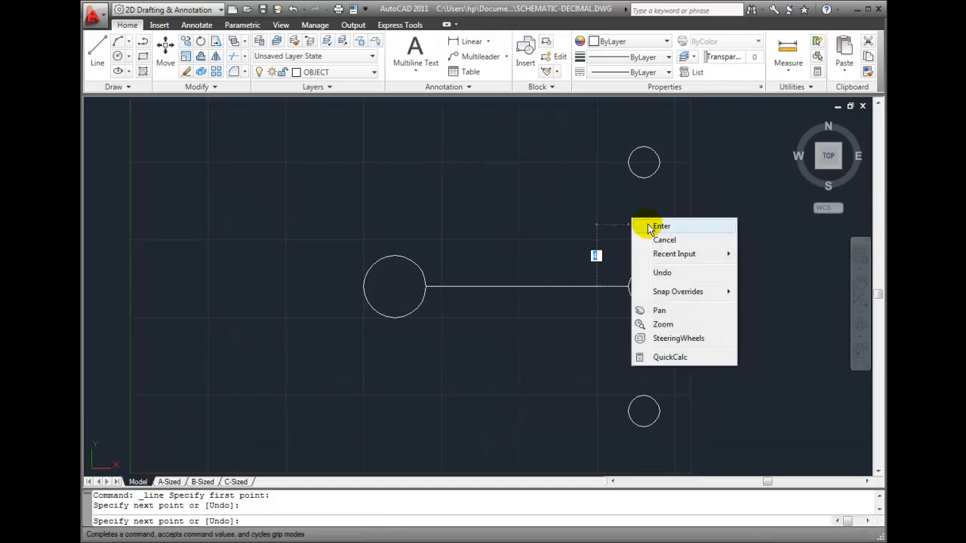
{"action": "left_click", "coordinate": [660, 226]}
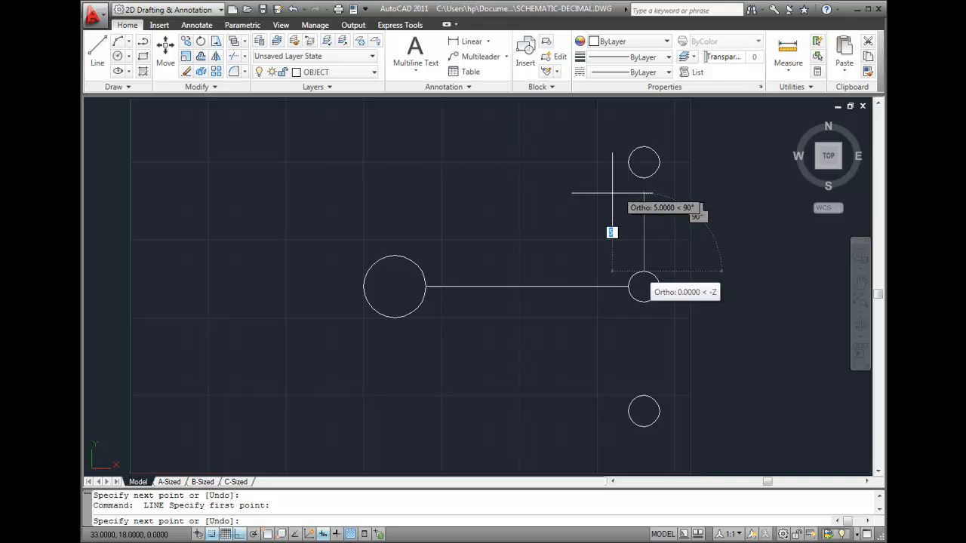
{"action": "mouse_move", "coordinate": [611, 151]}
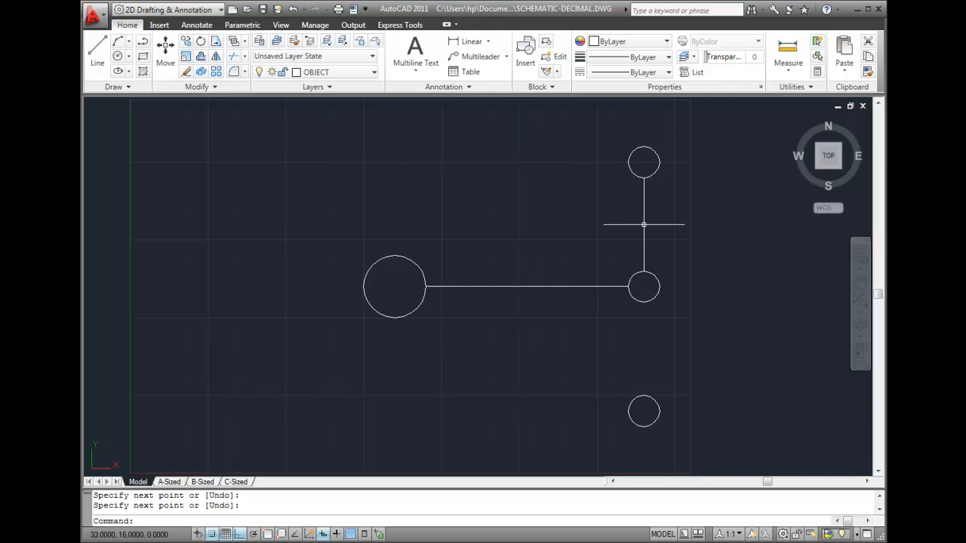
{"action": "mouse_move", "coordinate": [675, 255]}
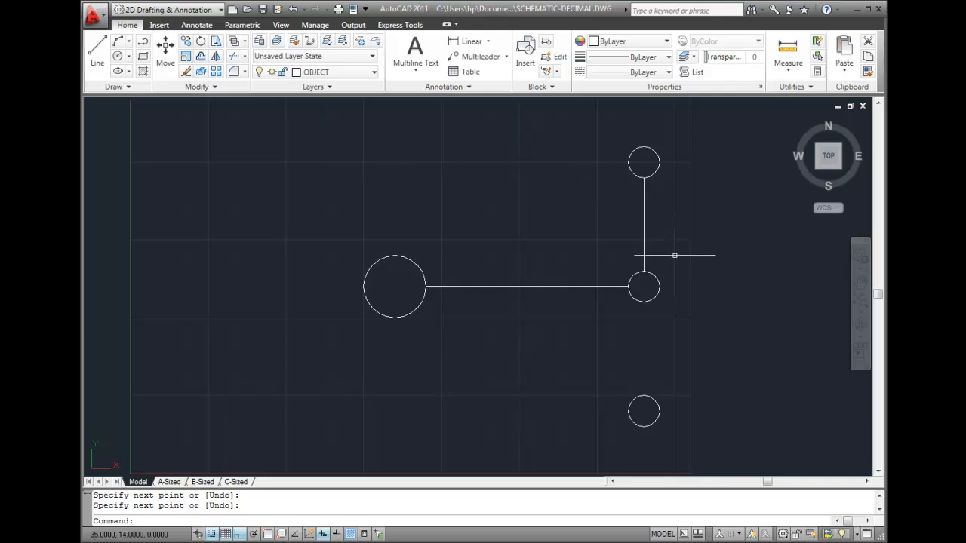
Step: After drawing the vertical line up to the top circle, start another line with Repeat LINE
{"action": "right_click", "coordinate": [676, 255]}
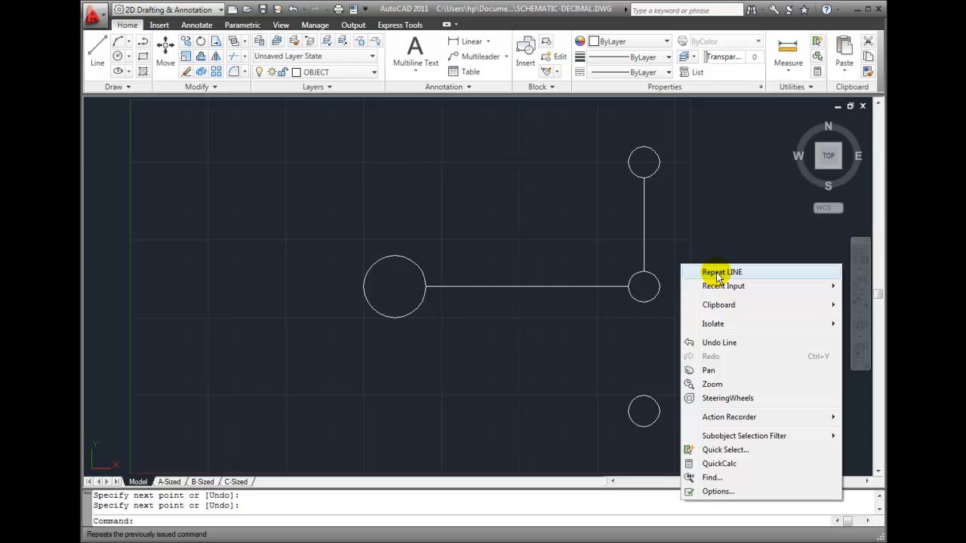
{"action": "left_click", "coordinate": [720, 272]}
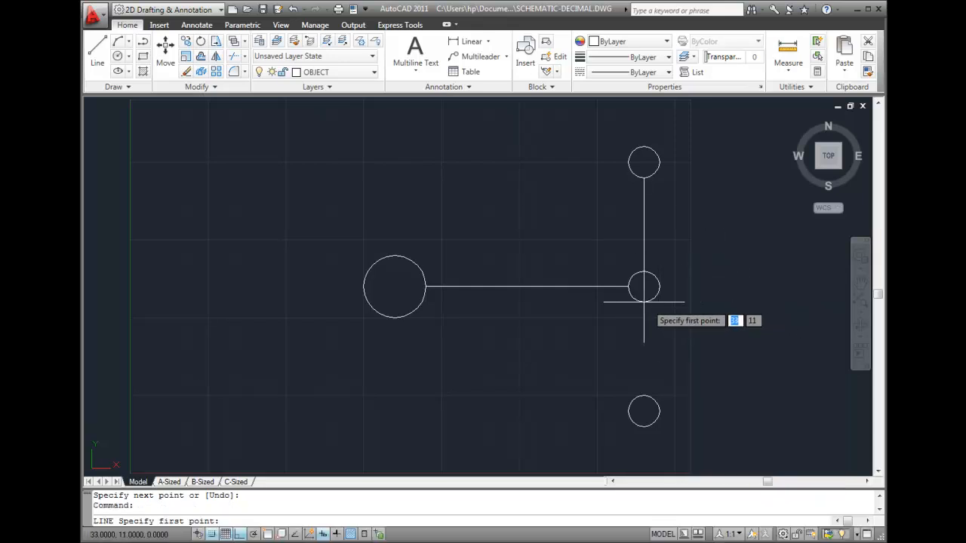